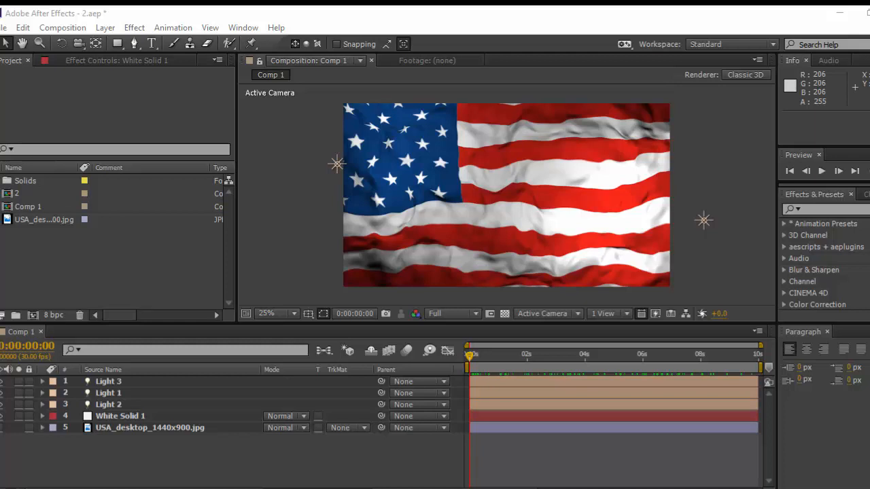
mouse_move(542, 349)
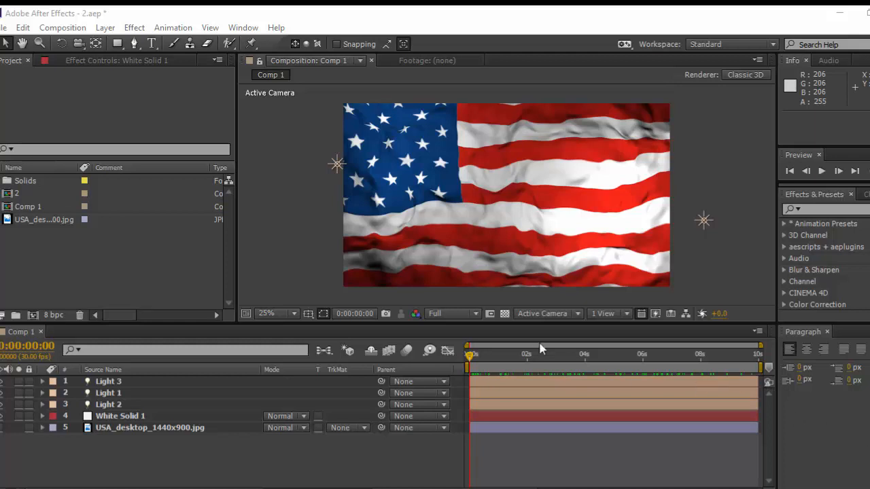
mouse_move(632, 476)
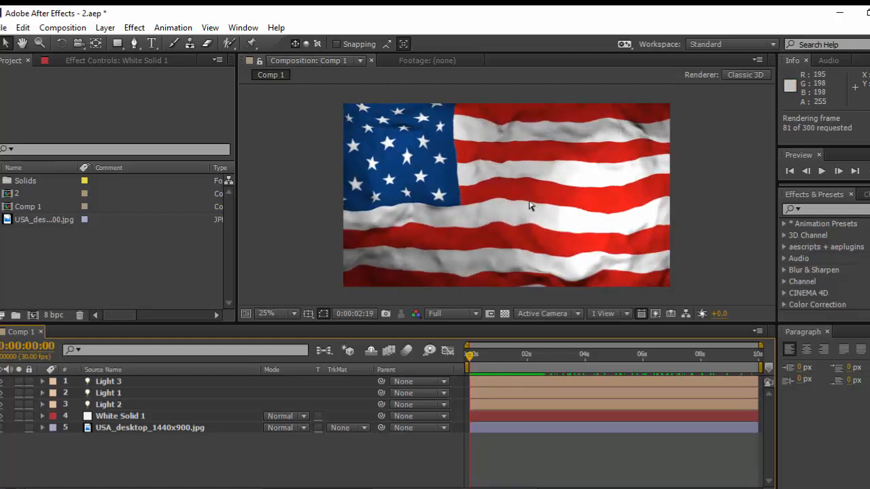
- Select Light 1 and drag it up and to the right to shift the flag's lighting
left_click(822, 171)
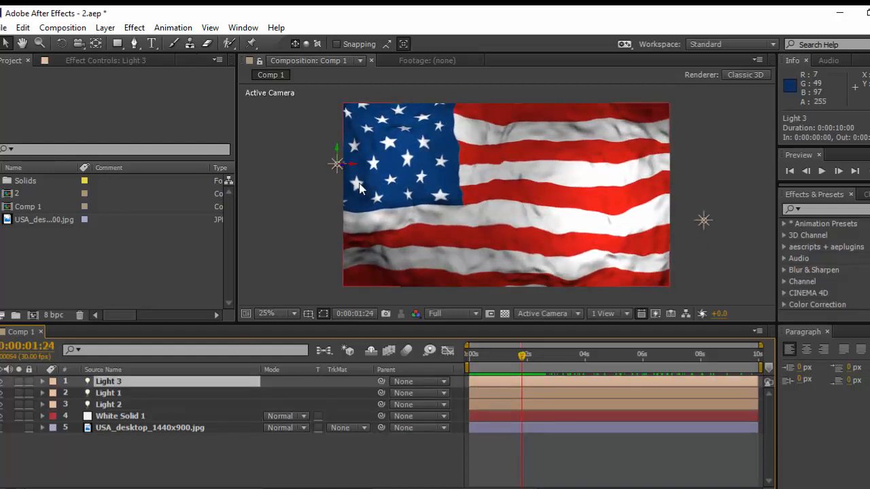
left_click(108, 393)
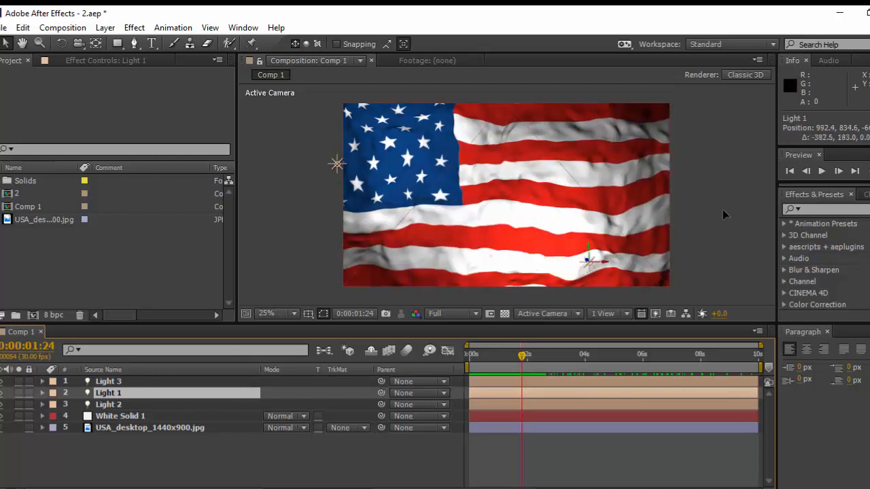
left_click_drag(592, 259, 724, 208)
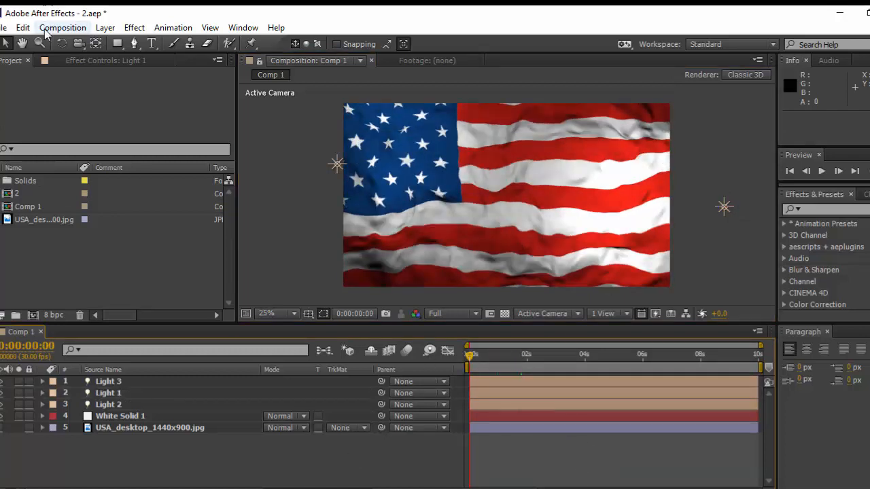
- Create a new 1920×1080, 25 fps composition named Flag
left_click(63, 27)
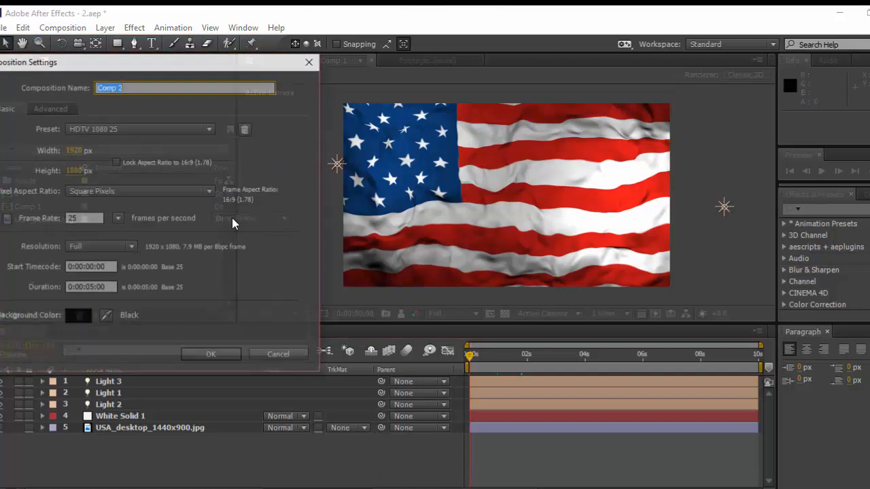
type("Flag")
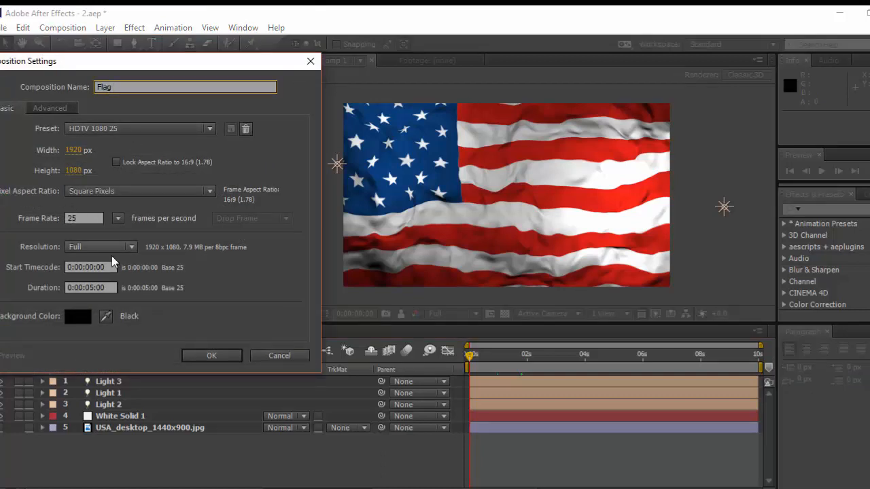
left_click(212, 355)
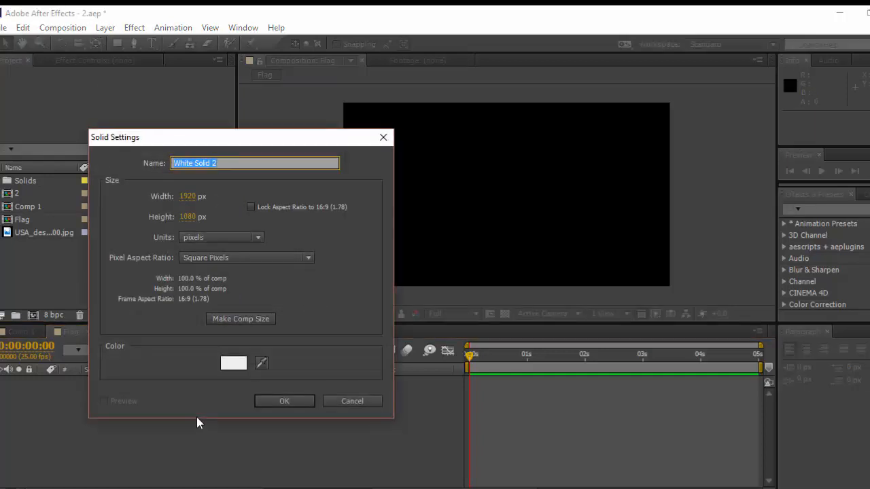
- Confirm the white Flag solid and expand the Trapcode group in Effects & Presets
left_click(284, 401)
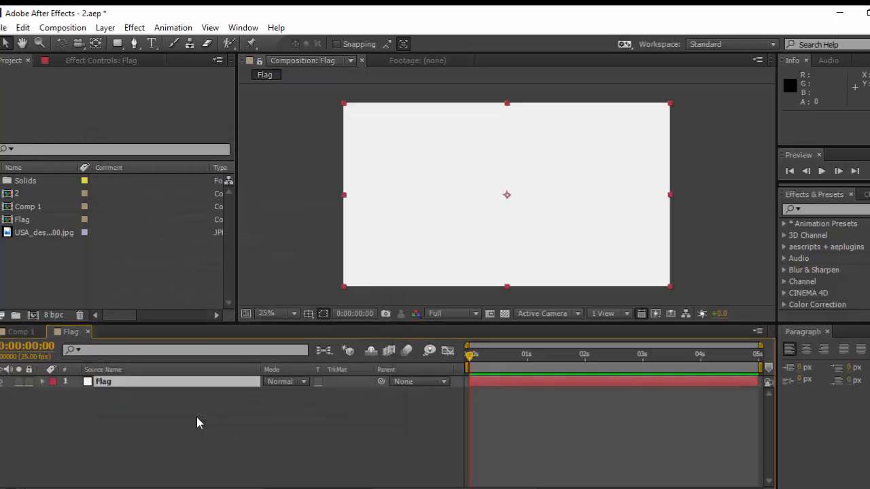
scroll("down", 3)
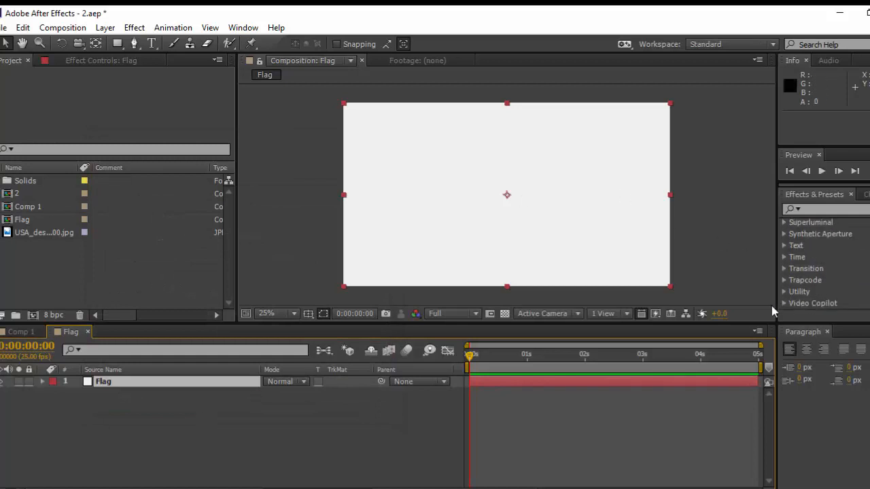
mouse_move(782, 285)
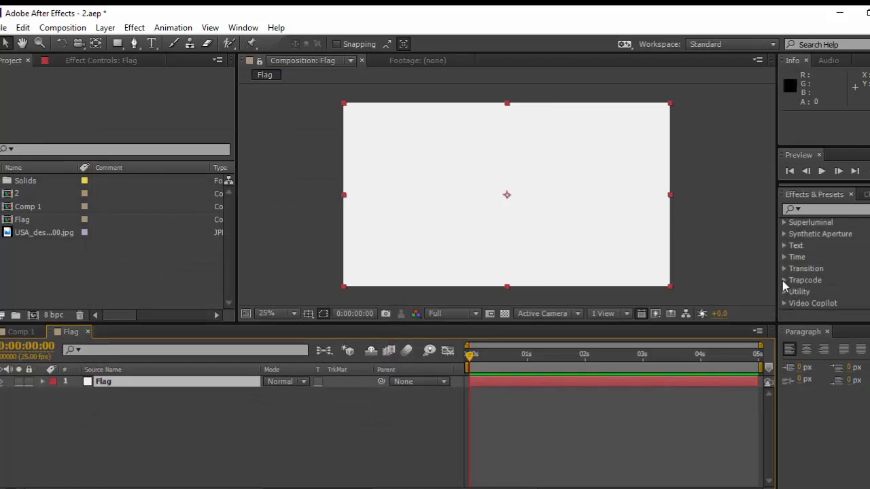
left_click(784, 280)
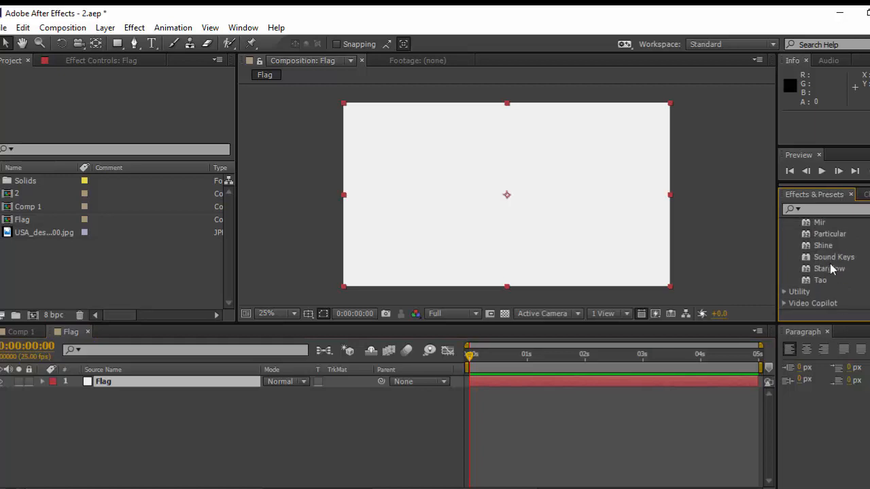
scroll("up", 3)
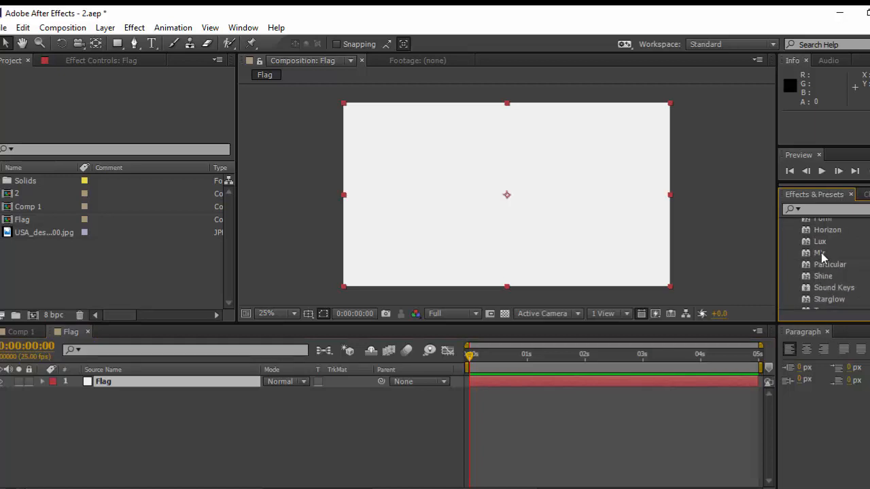
- Apply Trapcode Mir to the Flag solid and adjust its Geometry and Fractal settings
double_click(820, 252)
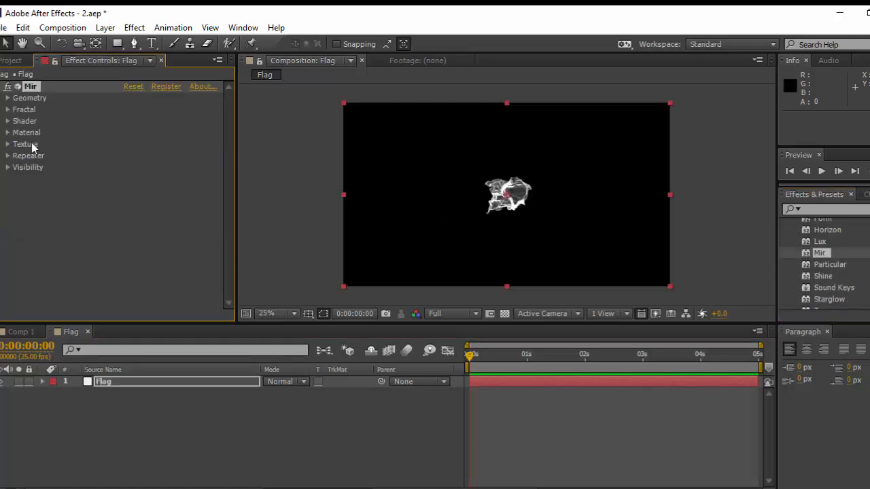
mouse_move(27, 142)
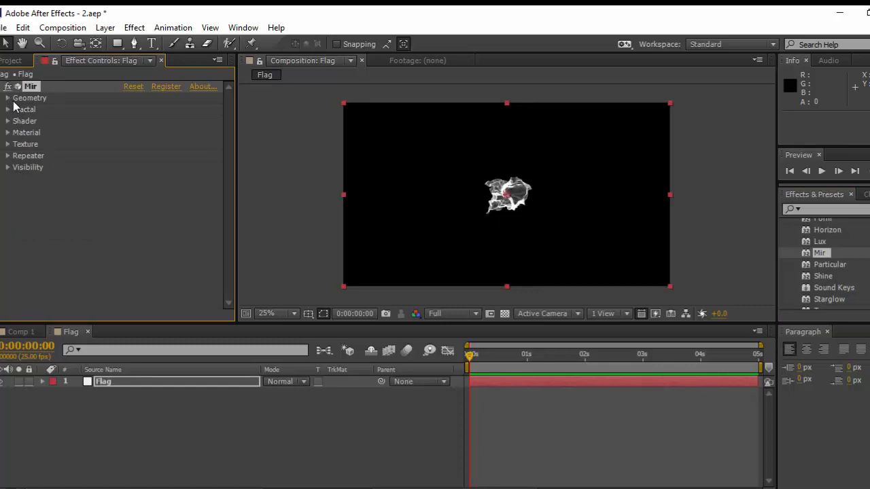
left_click(7, 97)
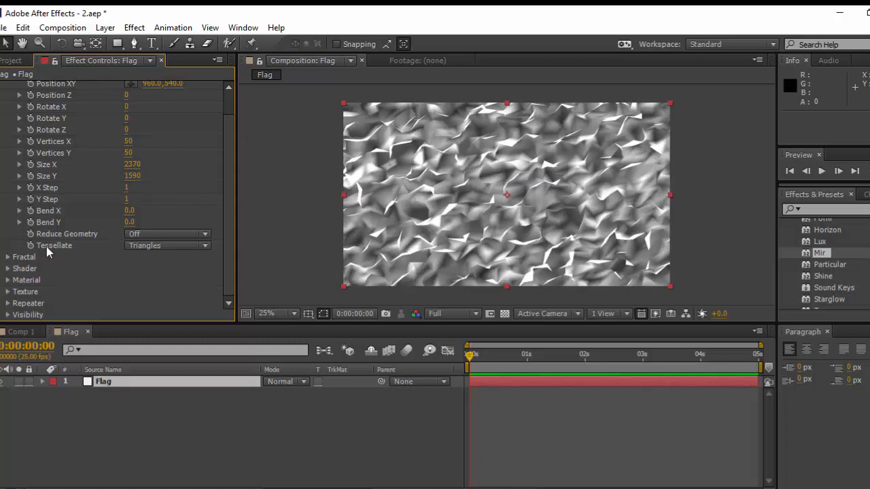
left_click(7, 257)
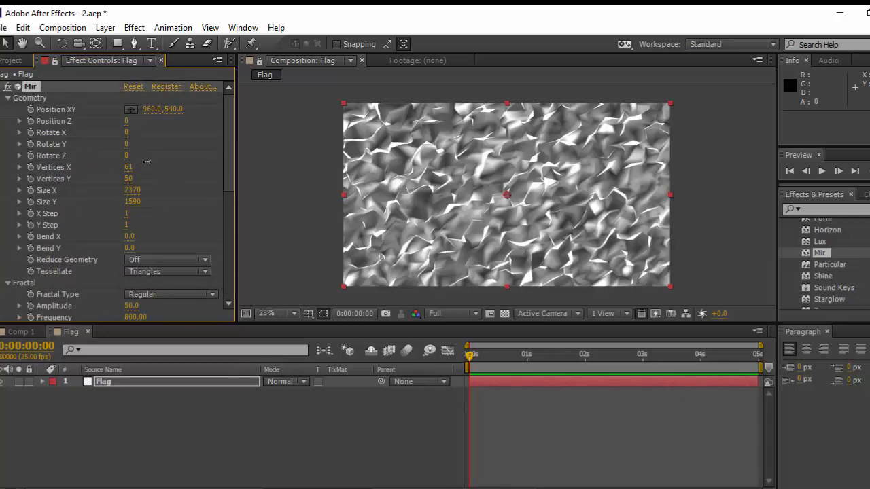
left_click_drag(128, 167, 147, 168)
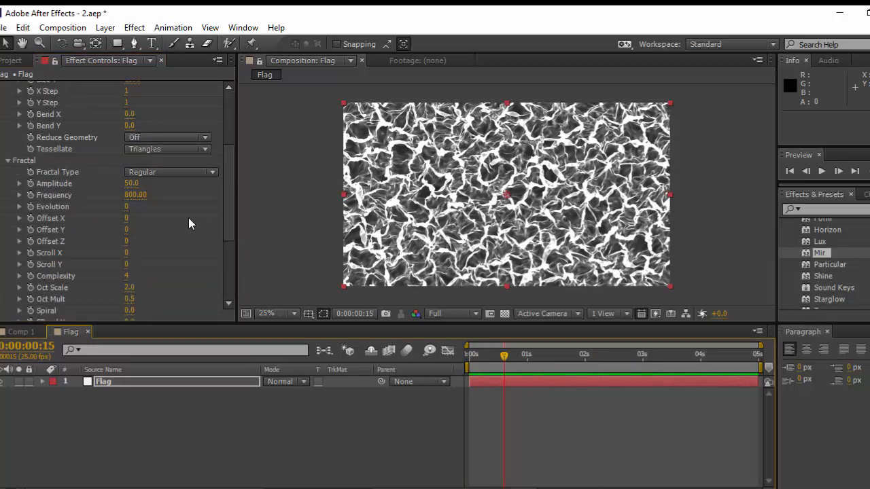
scroll("down", 3)
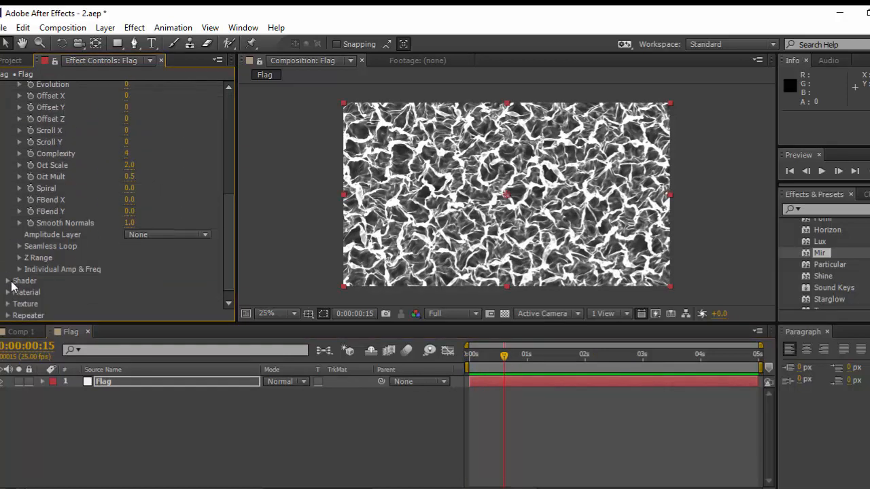
- Switch Mir's shader to Phong, turning the Flag surface plain white
left_click(6, 280)
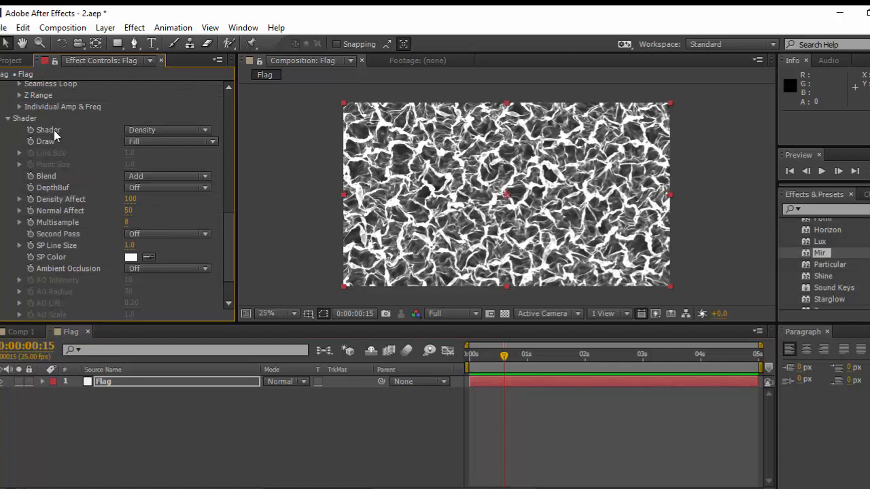
left_click(167, 130)
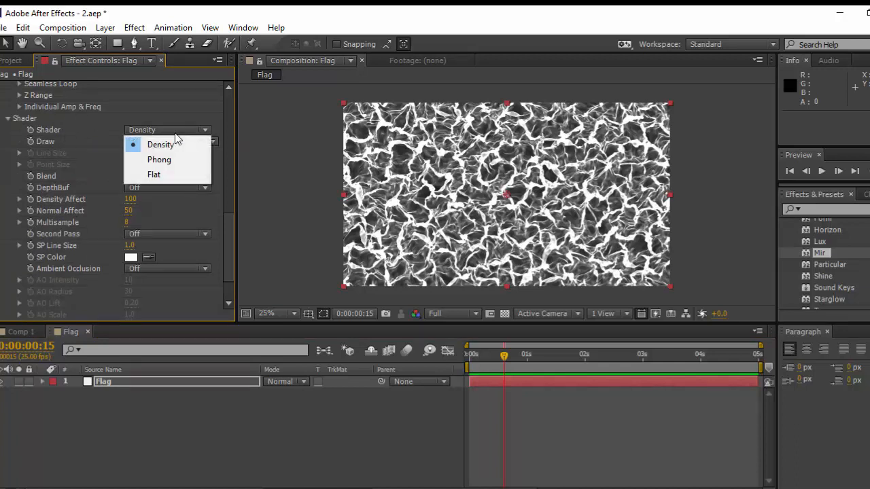
left_click(160, 159)
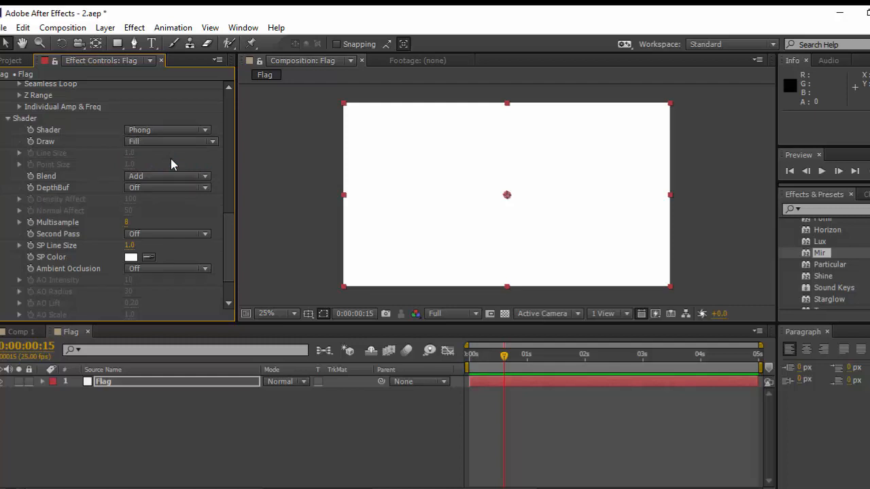
mouse_move(122, 227)
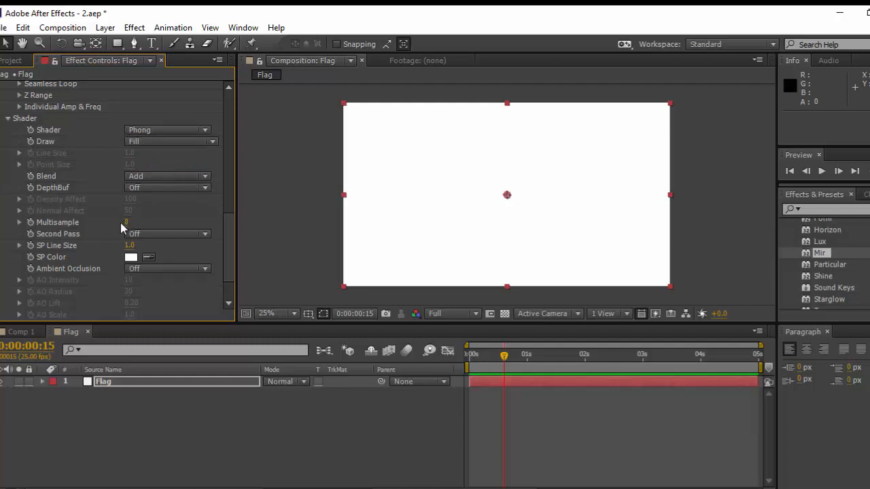
left_click(167, 237)
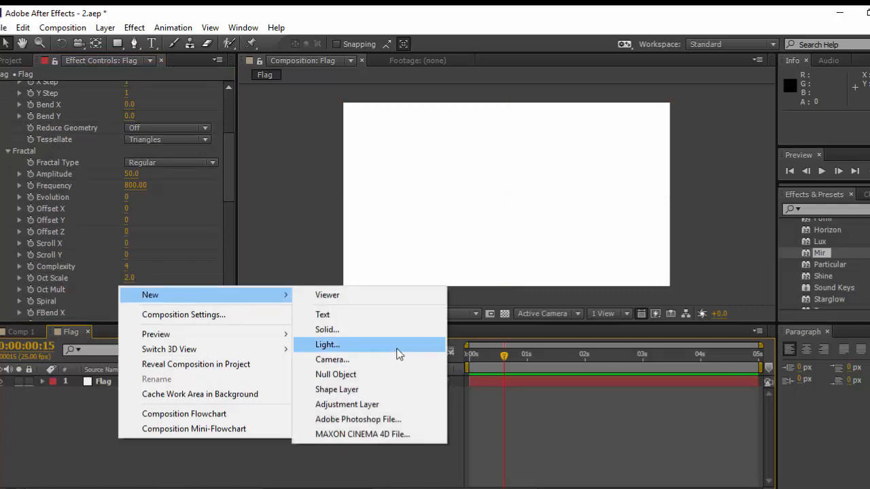
- Add a point light, Light 1, and place it to the left of the flag
left_click(327, 345)
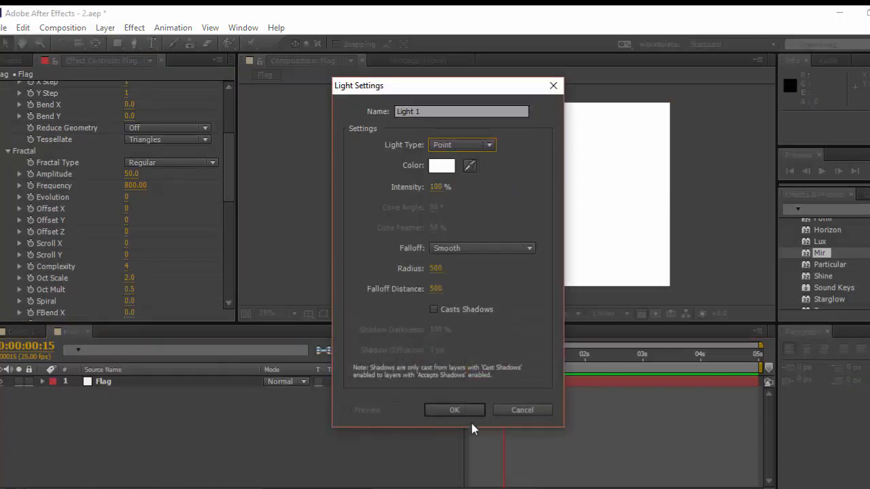
left_click(454, 410)
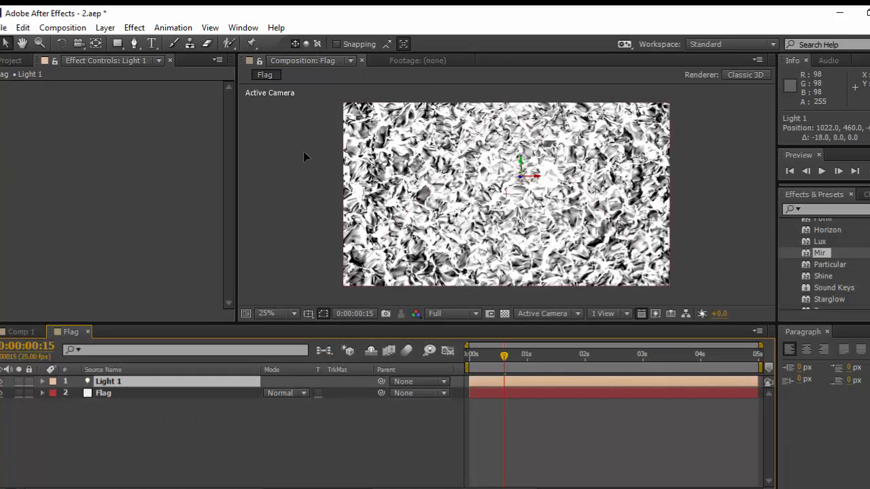
left_click_drag(521, 164, 300, 143)
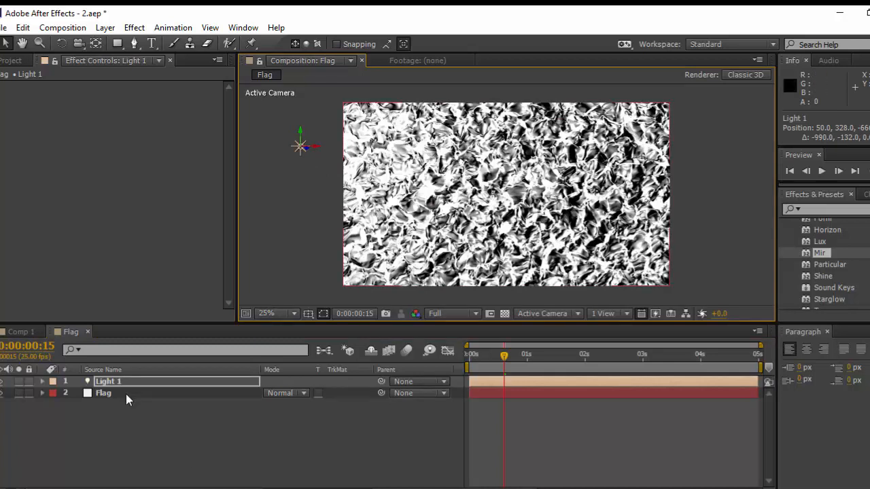
- Set Mir Frequency to 268 and Amplitude to 60, previewing at Third resolution
left_click(103, 393)
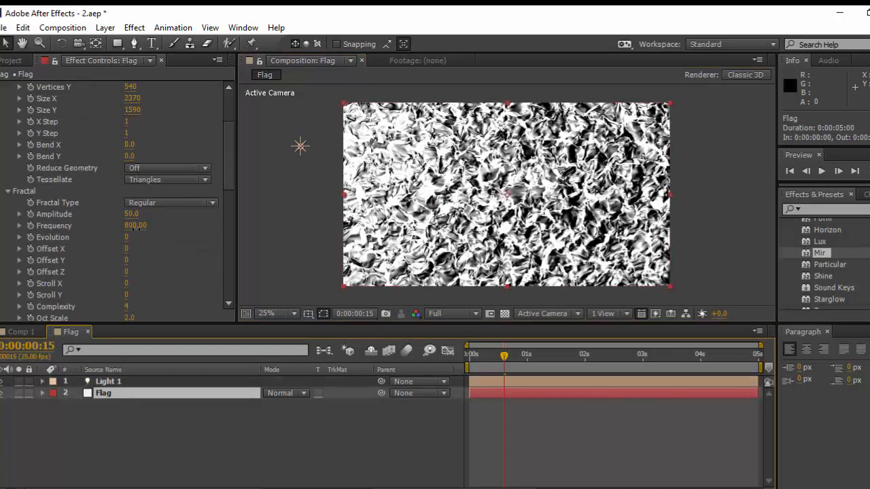
left_click_drag(135, 225, 102, 237)
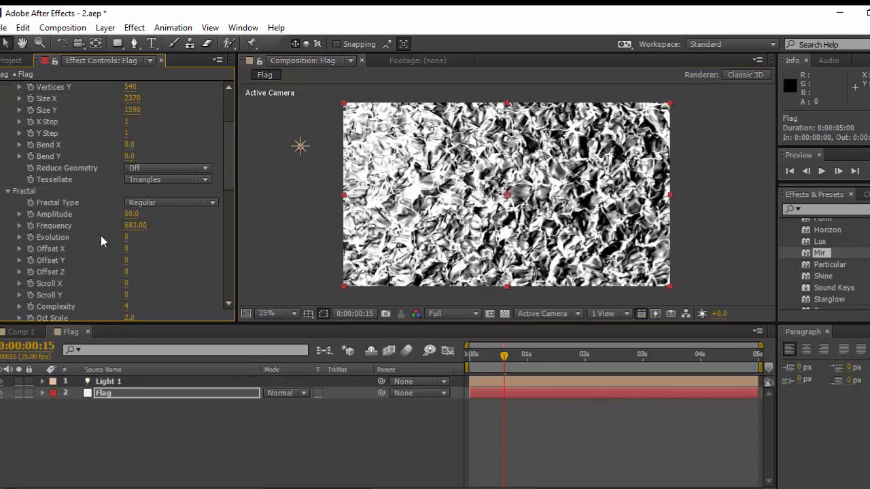
left_click(453, 313)
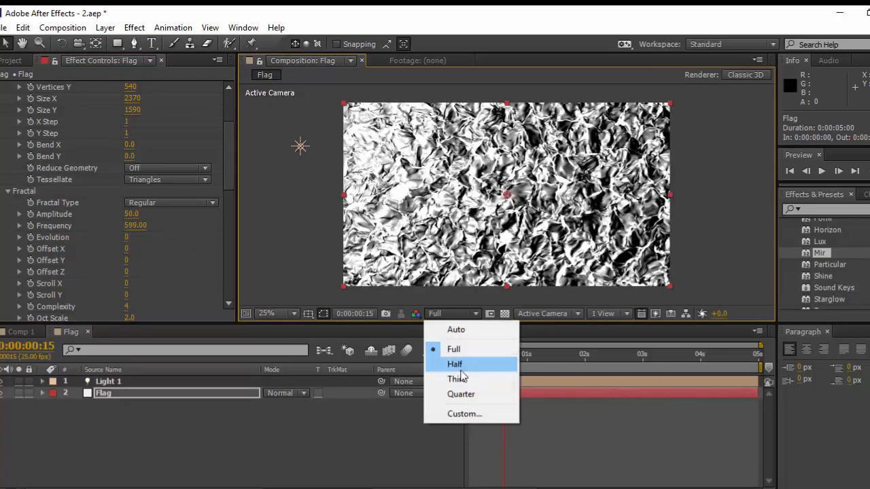
left_click(459, 379)
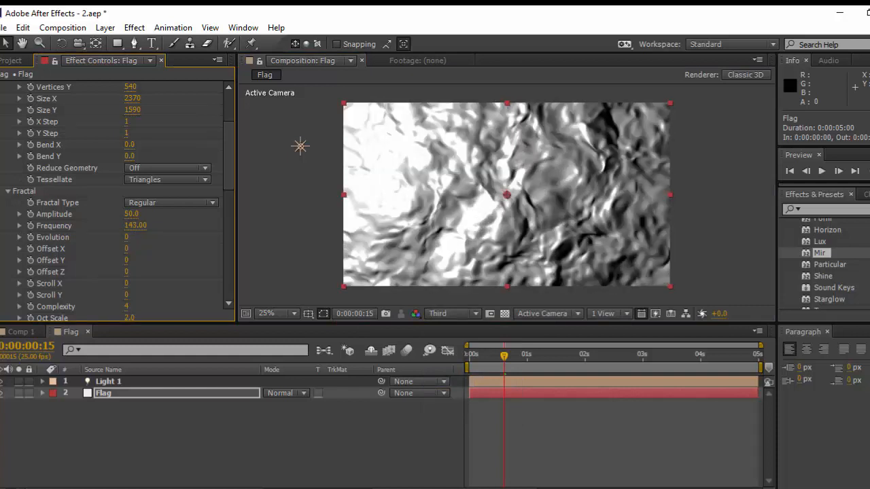
left_click_drag(135, 225, 145, 225)
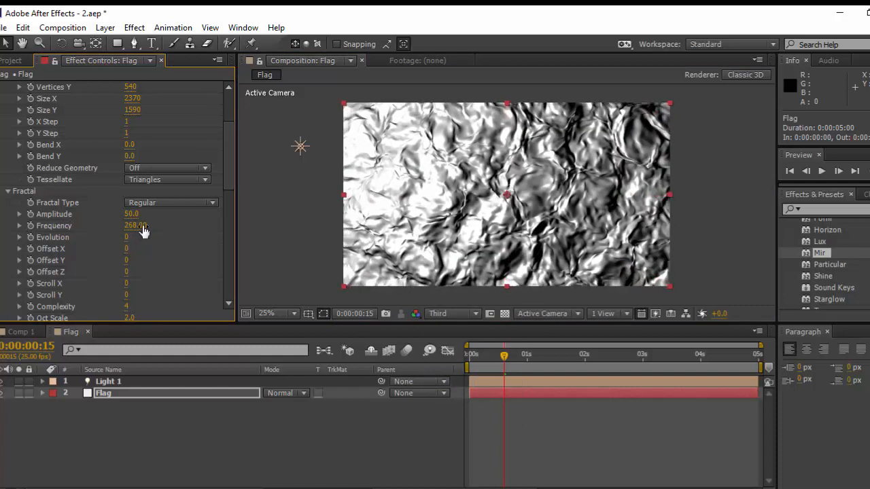
left_click_drag(131, 213, 119, 225)
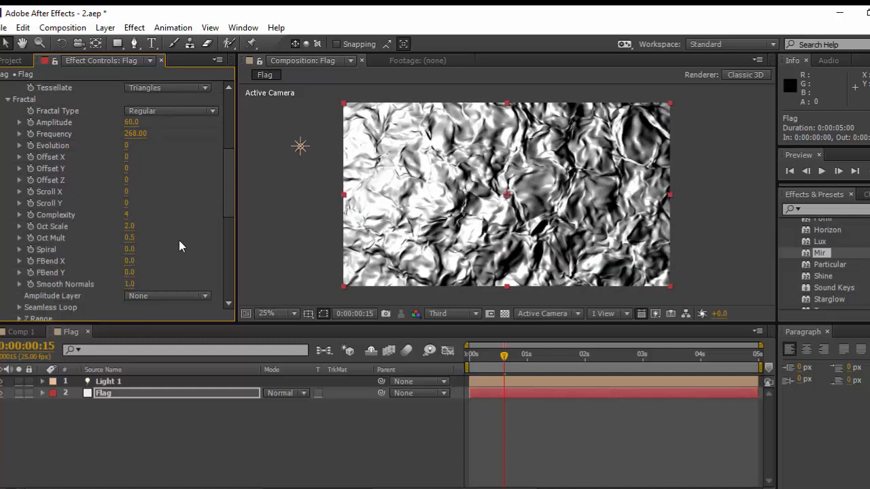
left_click(12, 60)
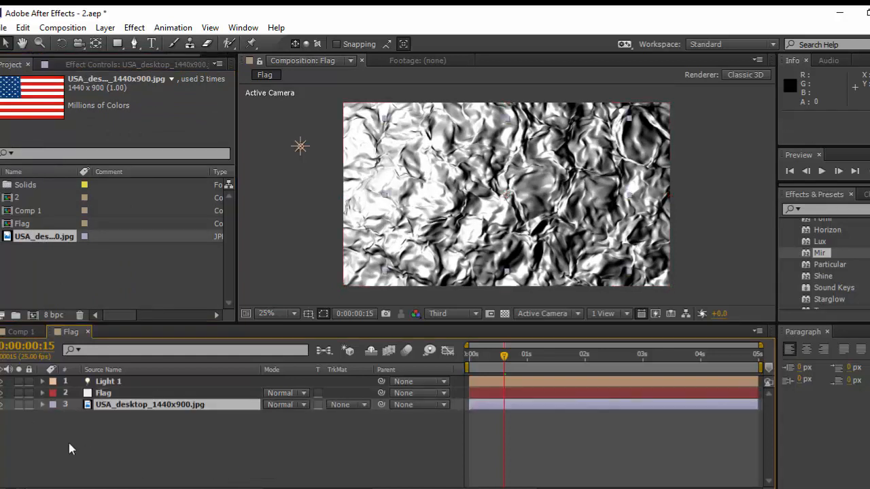
- Set Mir's Texture Layer to the USA_desktop_1440x900.jpg flag image
left_click(103, 393)
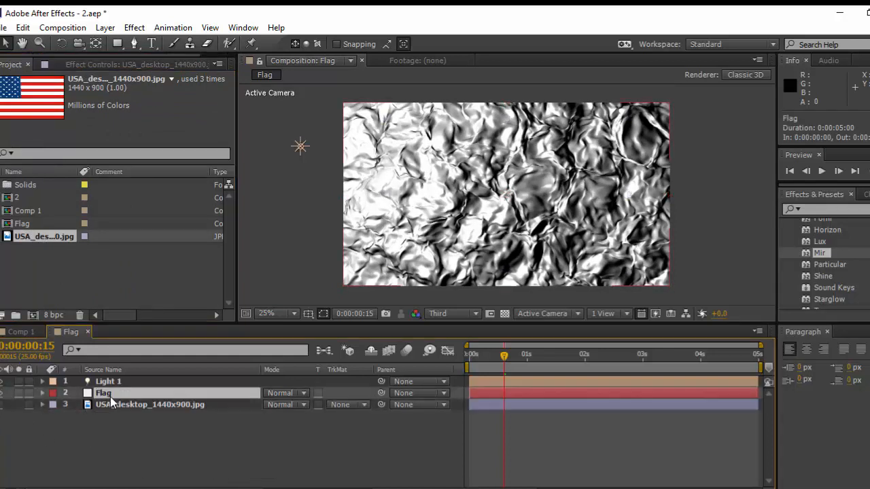
left_click(103, 392)
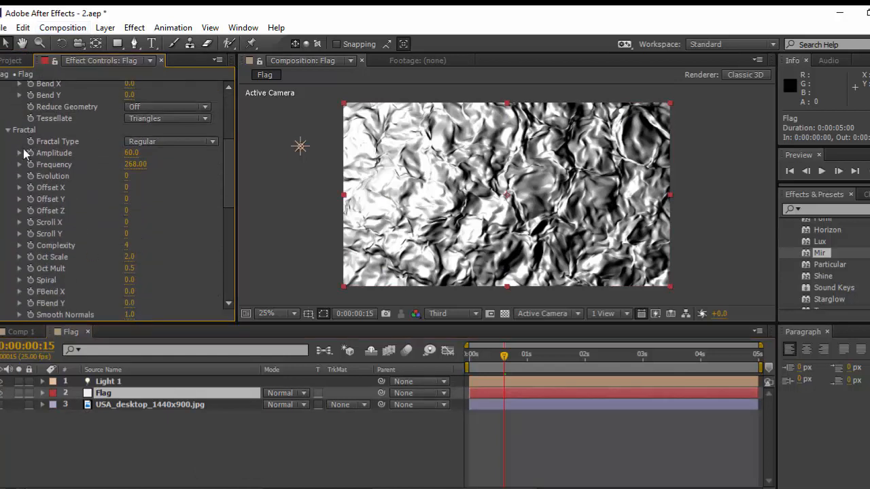
scroll("up", 3)
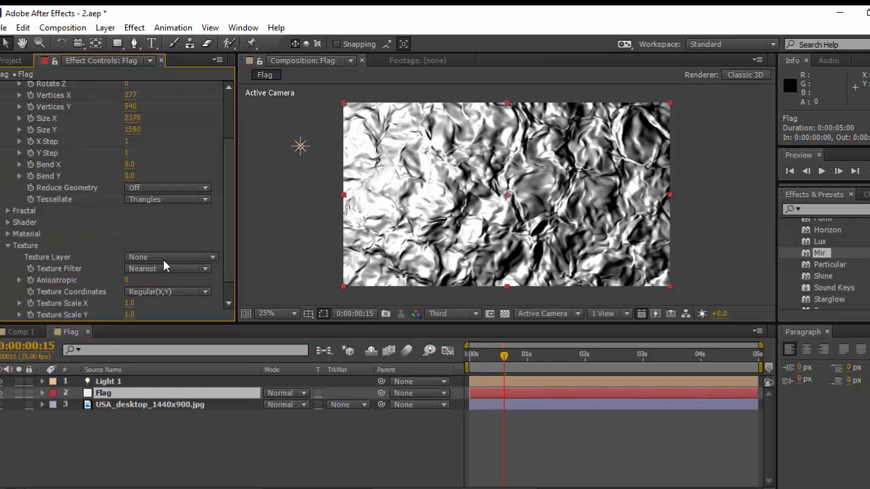
left_click(170, 234)
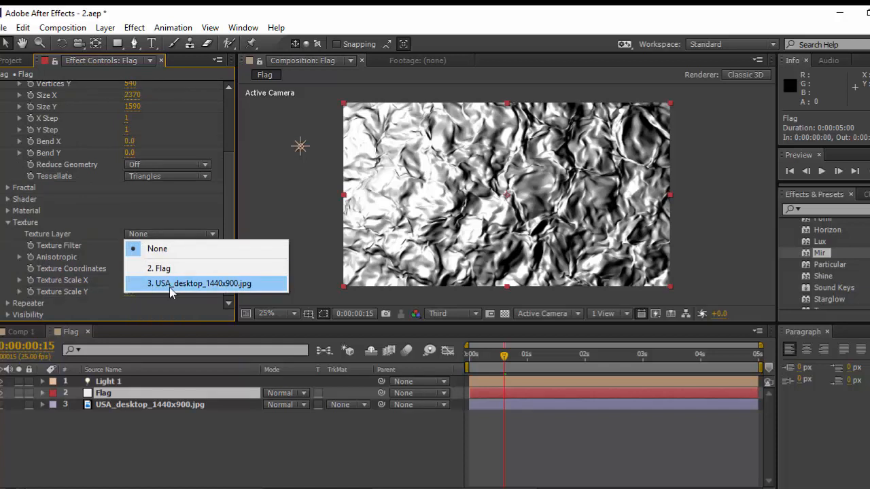
left_click(201, 283)
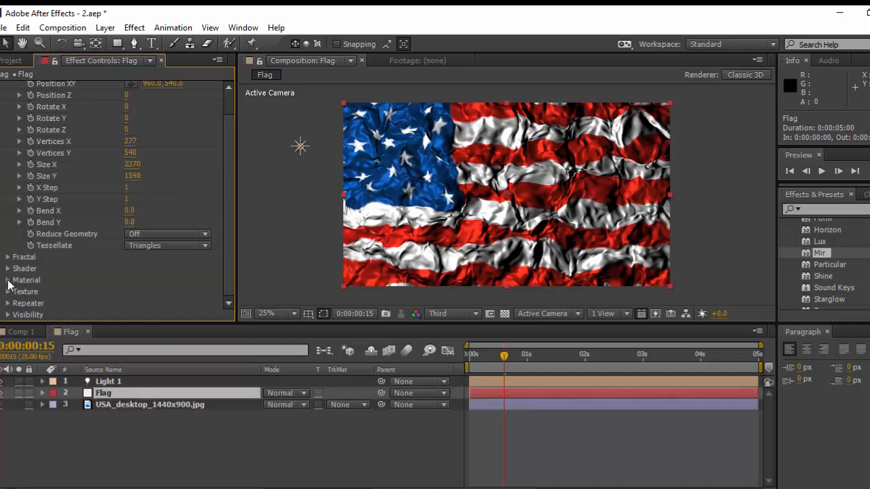
- Try Smooth falloff on Mir's material, then set Falloff back to None
left_click(7, 280)
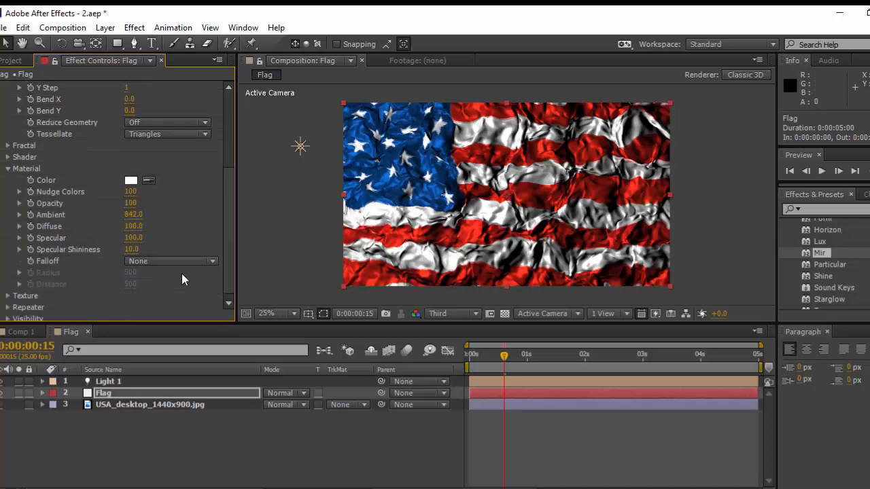
left_click(170, 261)
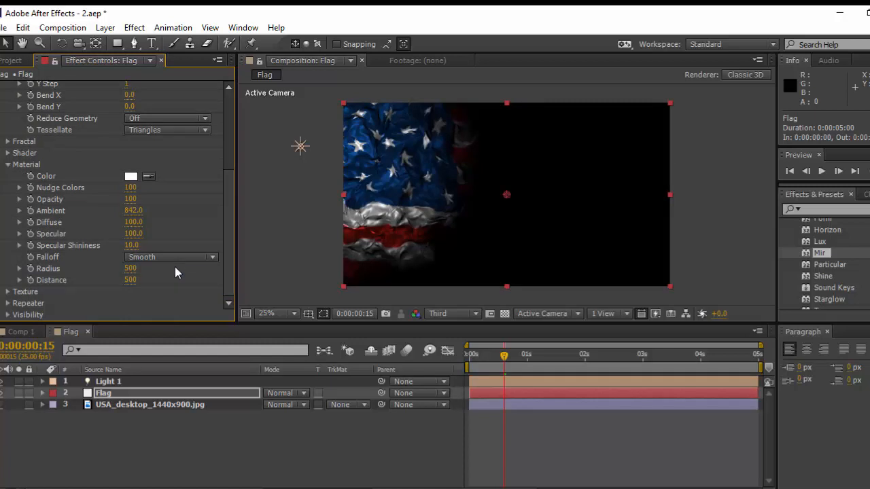
left_click(170, 256)
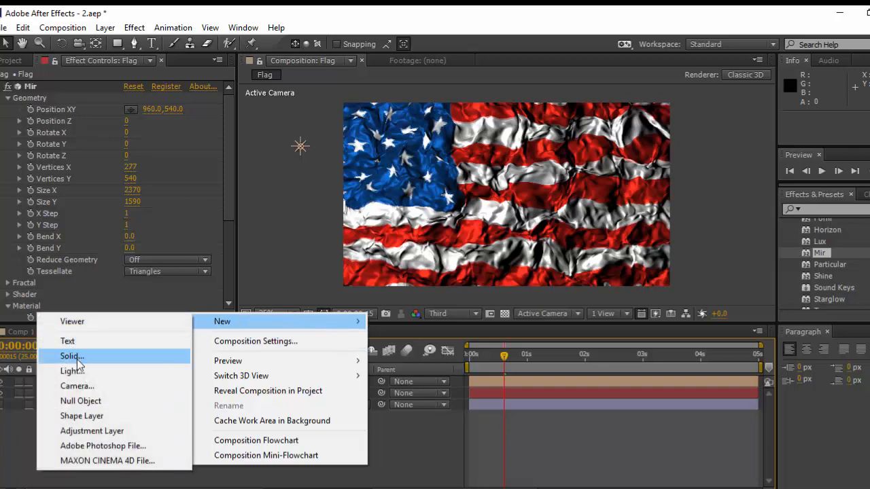
- Add a second point light, Light 2, and place it to the lower right of the flag
left_click(73, 370)
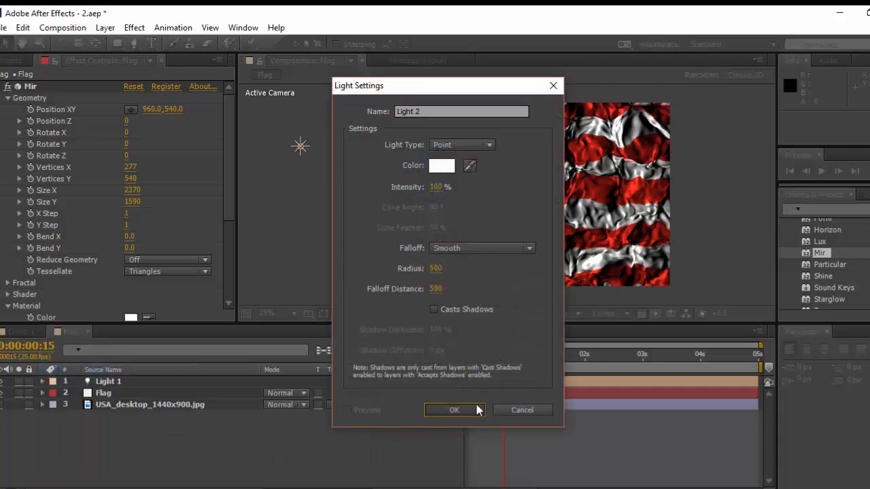
left_click(455, 410)
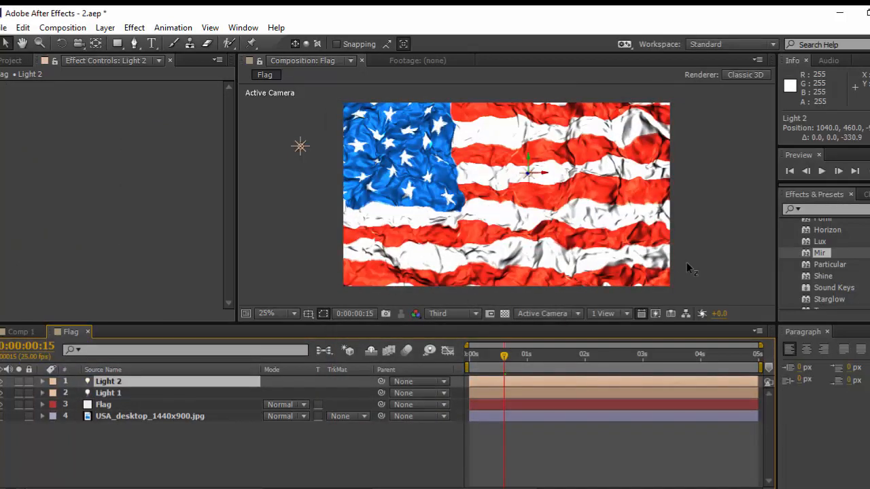
left_click_drag(530, 173, 527, 180)
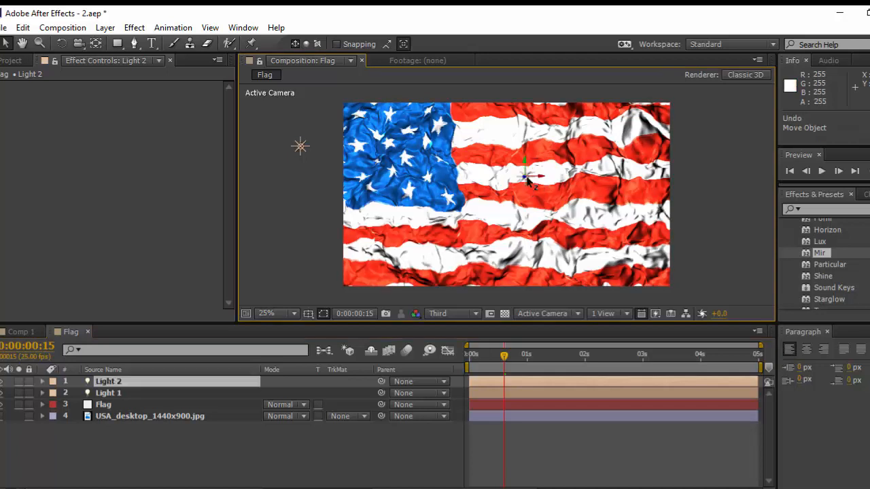
left_click_drag(533, 177, 714, 258)
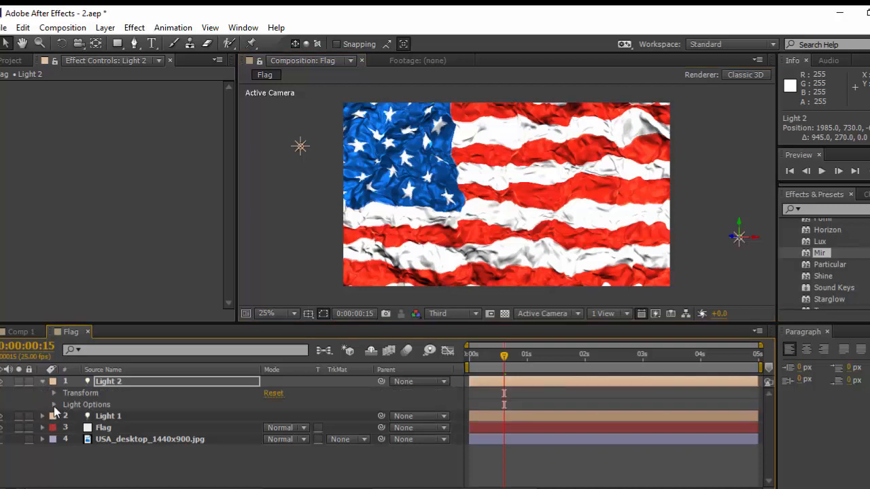
left_click(53, 405)
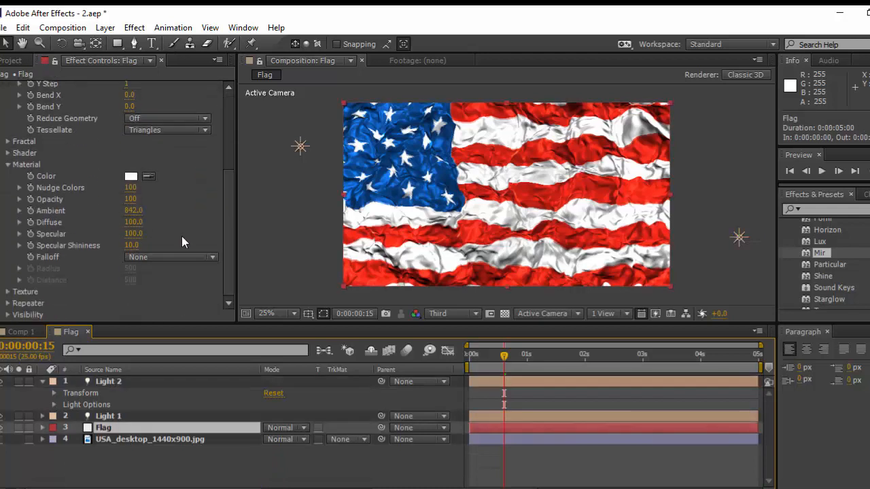
- Scrub Mir's Fractal Frequency up to about 154 for finer crumpled wrinkles
scroll("up", 3)
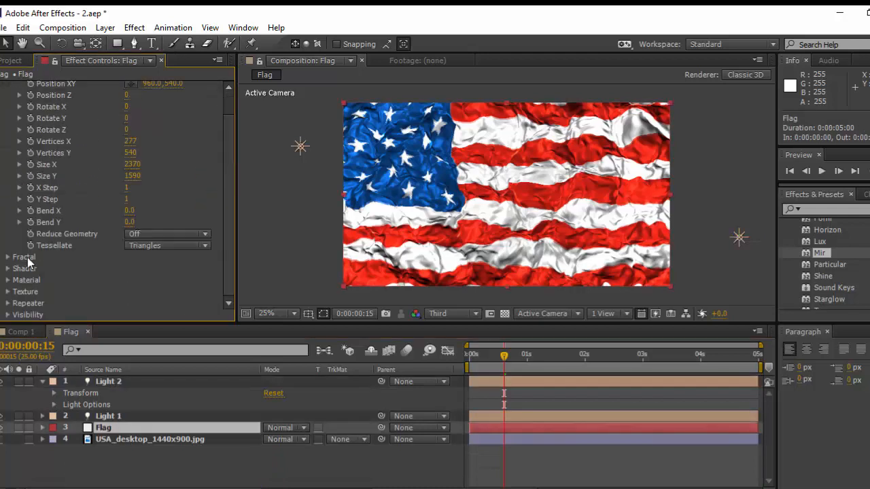
left_click(24, 257)
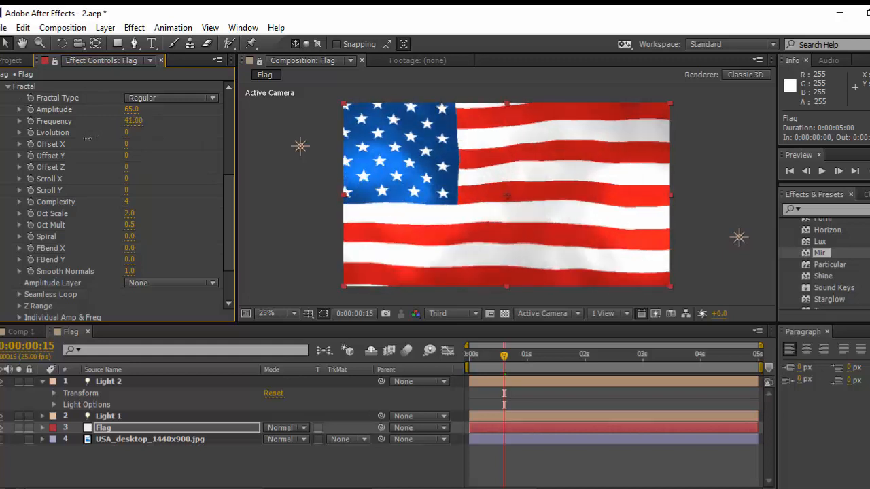
left_click_drag(133, 121, 144, 120)
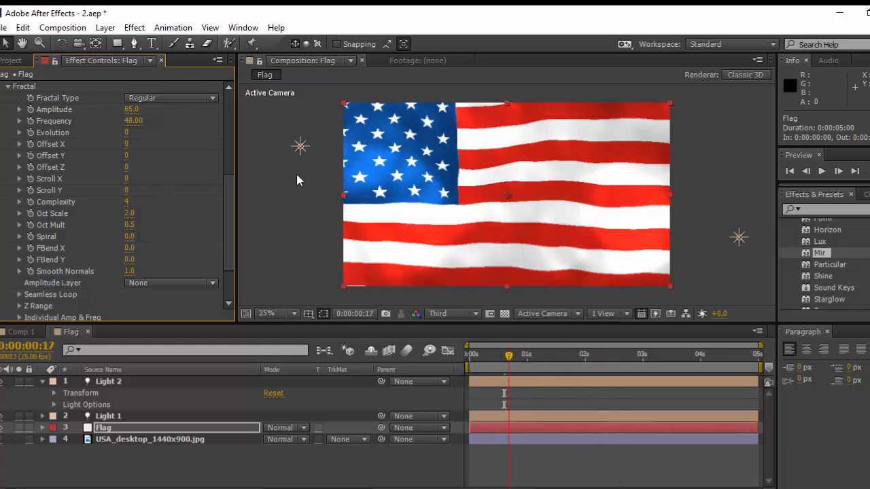
left_click_drag(134, 120, 164, 120)
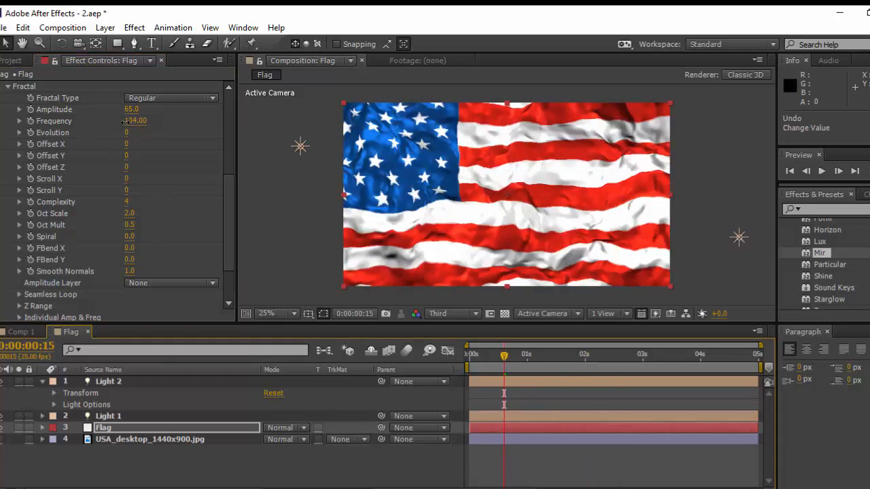
left_click_drag(134, 121, 135, 120)
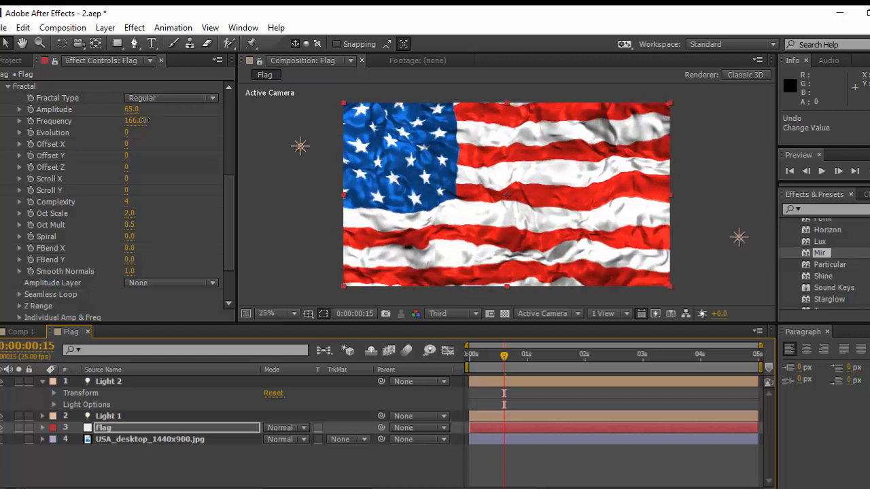
left_click_drag(143, 120, 135, 120)
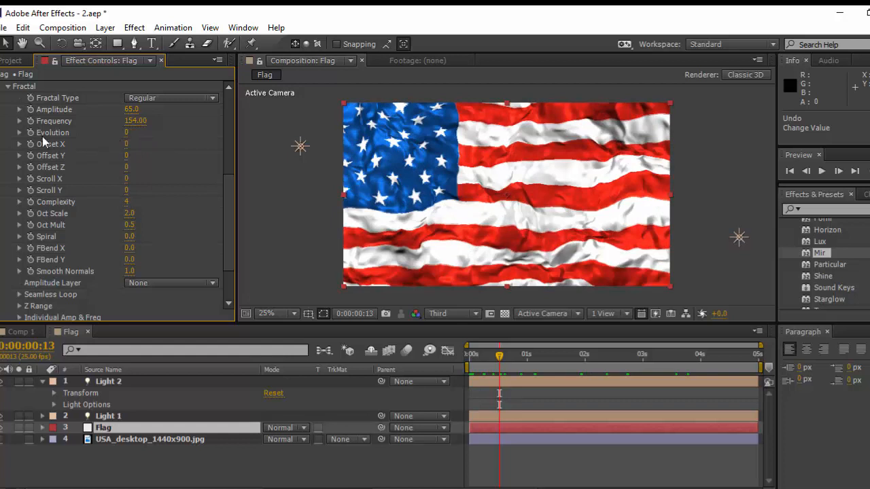
mouse_move(43, 138)
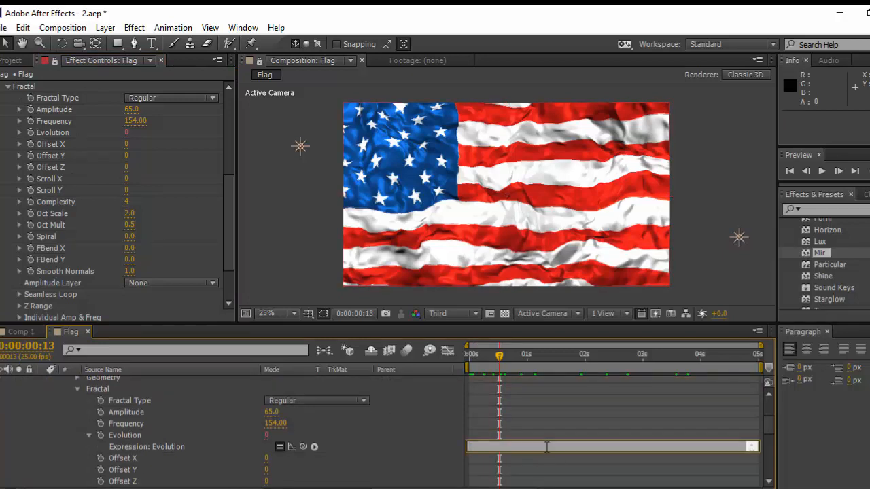
- Drive Mir's Evolution with a 'time' expression and preview the waving flag
type("time")
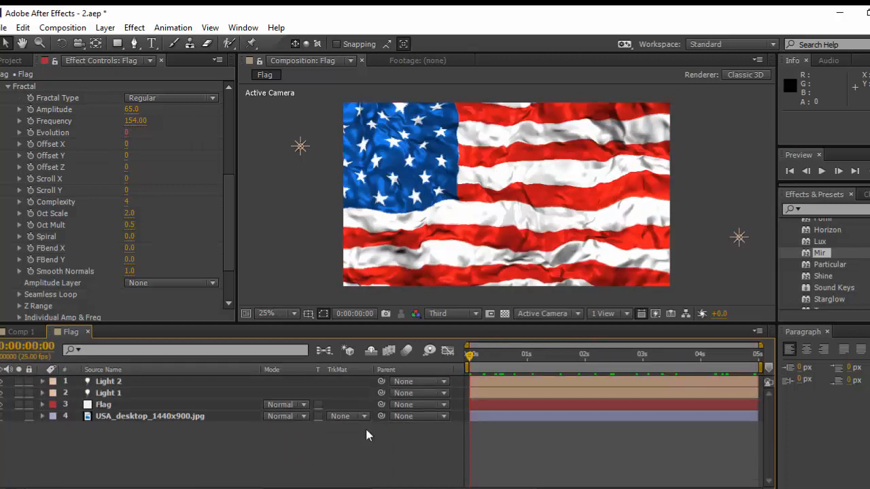
left_click(822, 170)
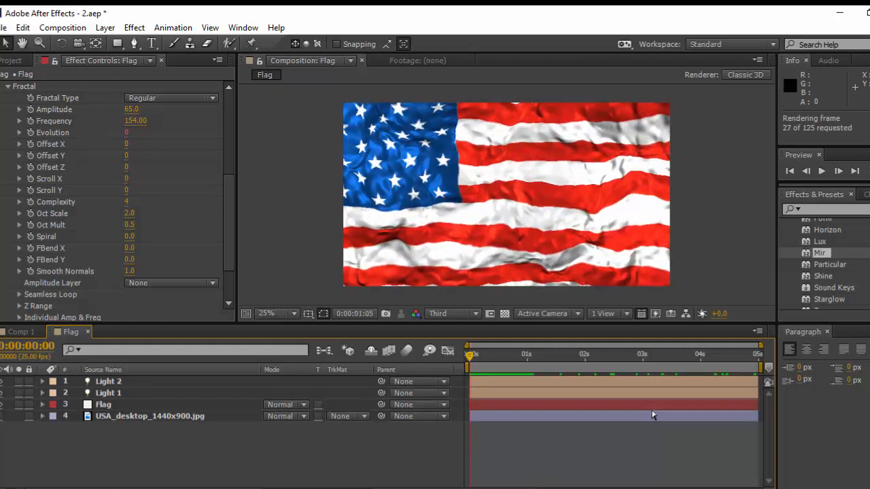
left_click(821, 171)
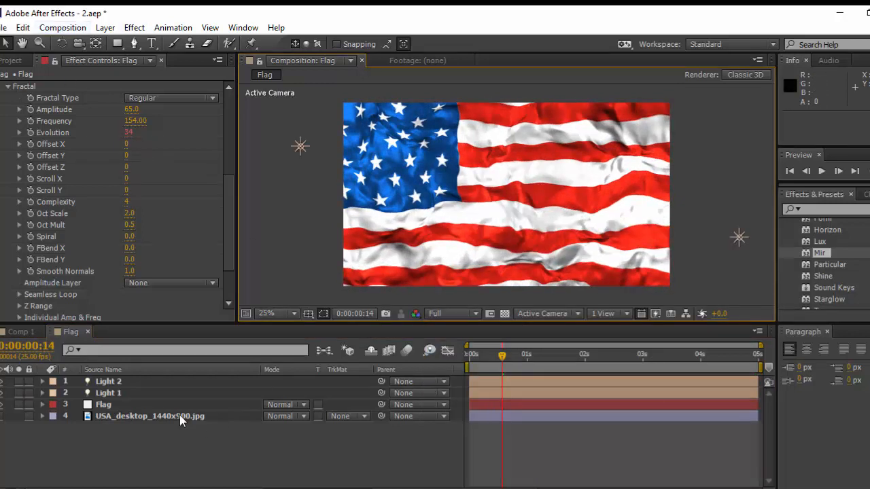
- Pre-compose the USA_desktop flag image layer into Pre-comp 1
left_click(150, 416)
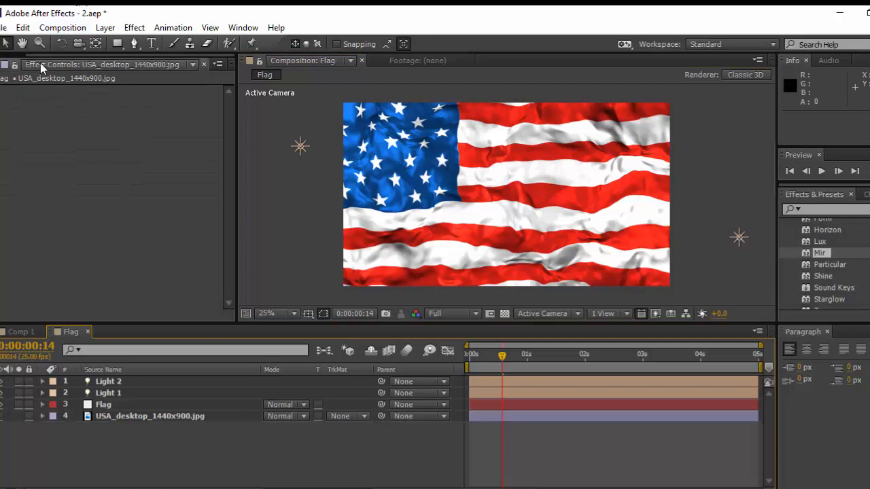
left_click(12, 64)
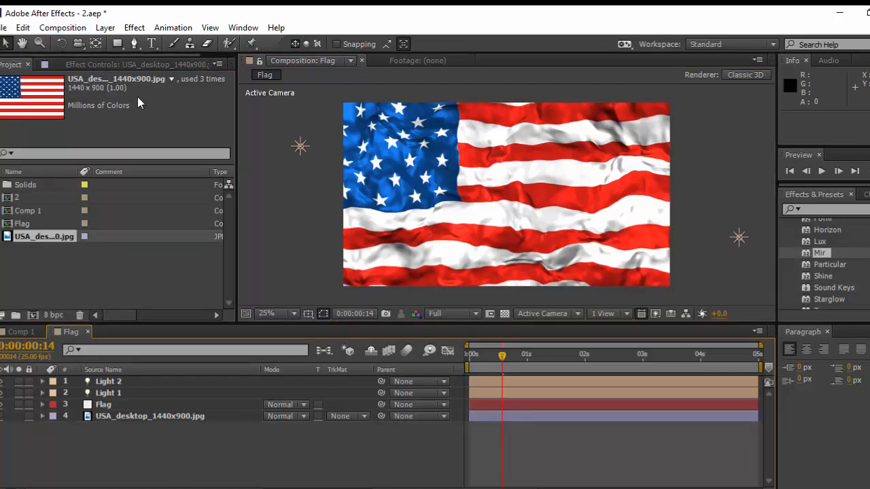
left_click(117, 44)
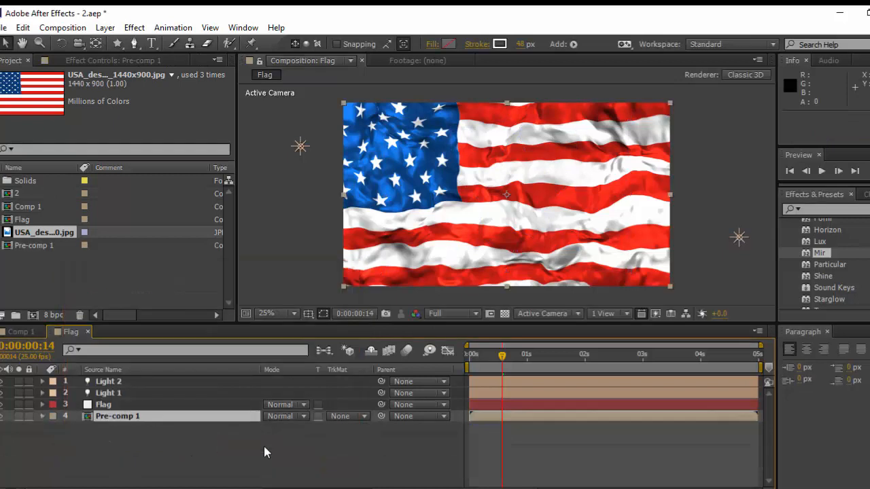
- Set the Flag layer's Mir Texture Layer to 4. Pre-comp 1
left_click(103, 405)
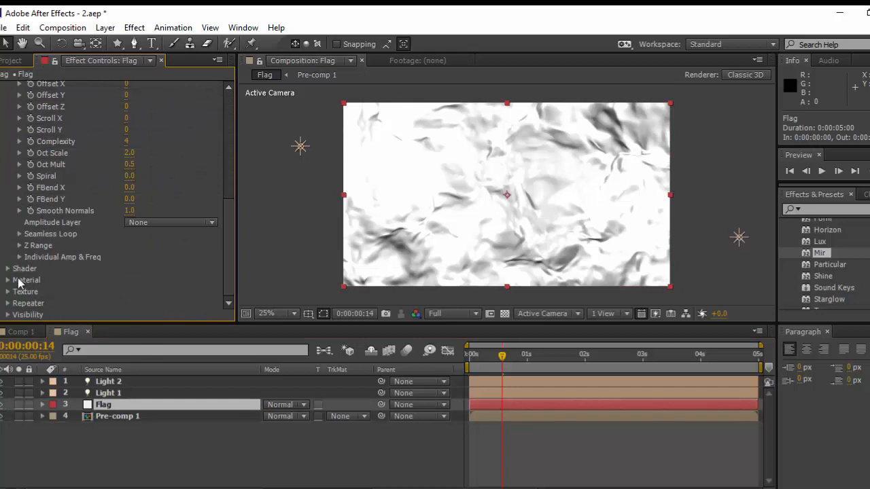
left_click(170, 257)
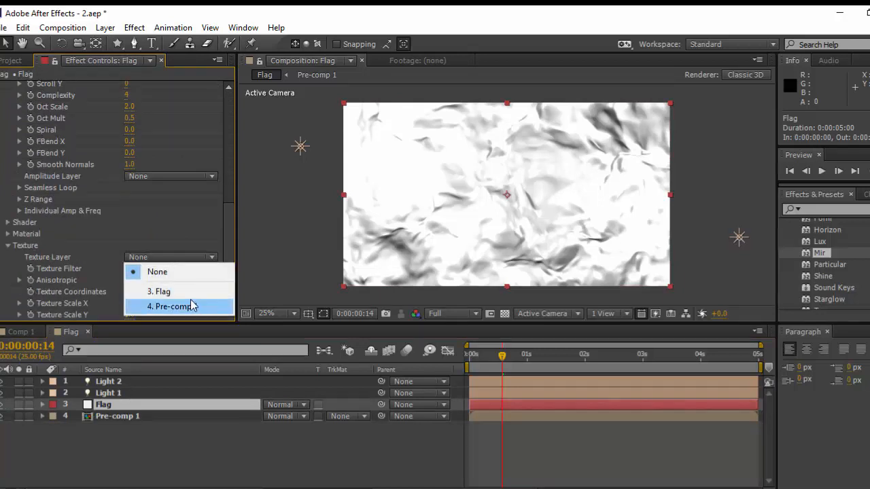
left_click(173, 307)
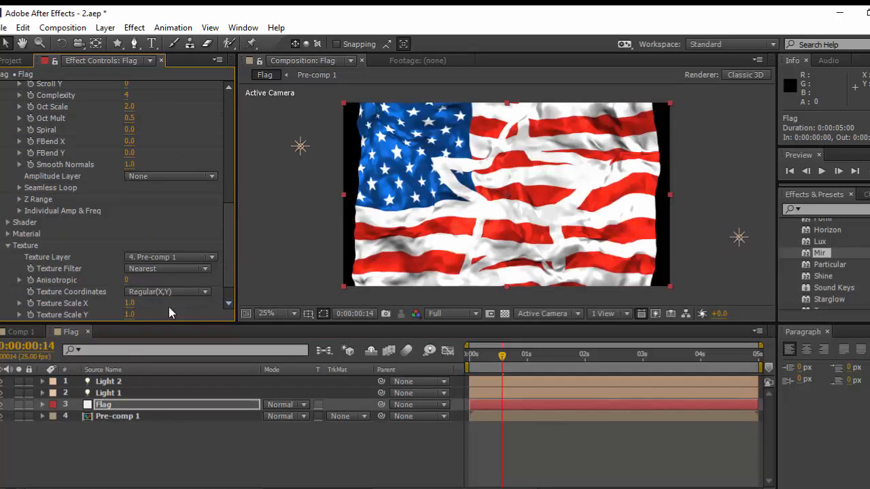
left_click(117, 416)
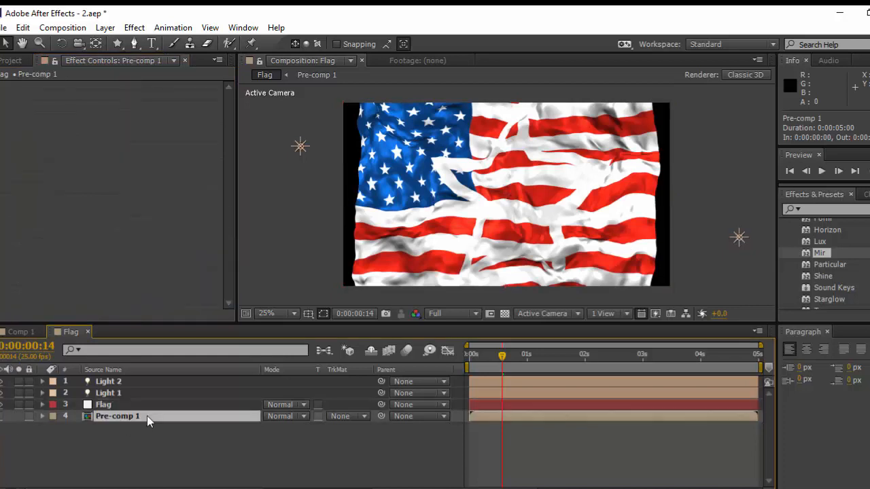
double_click(118, 417)
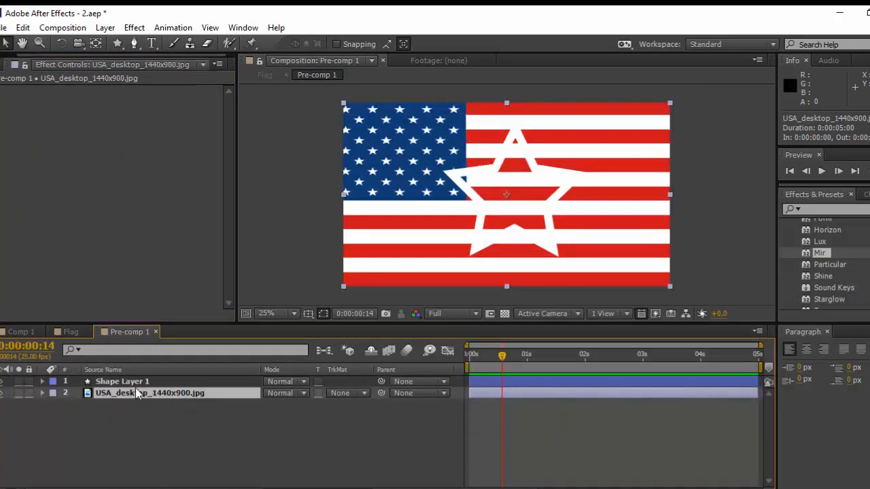
left_click(71, 332)
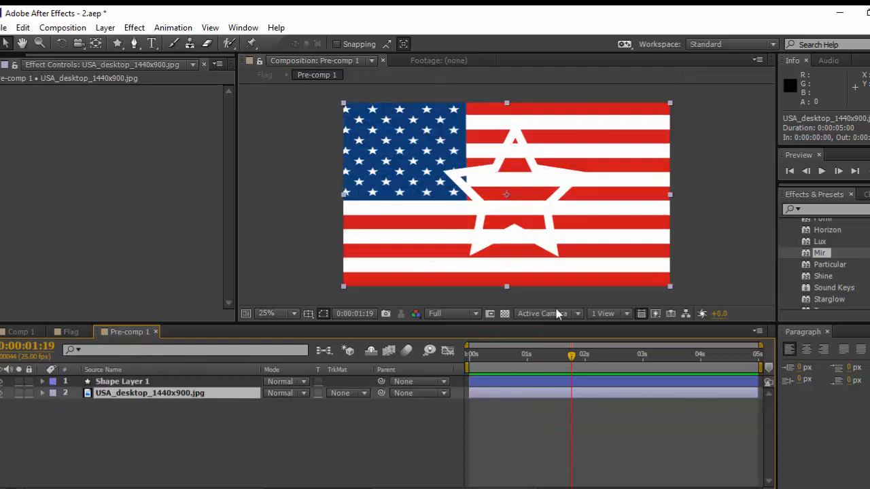
left_click(70, 331)
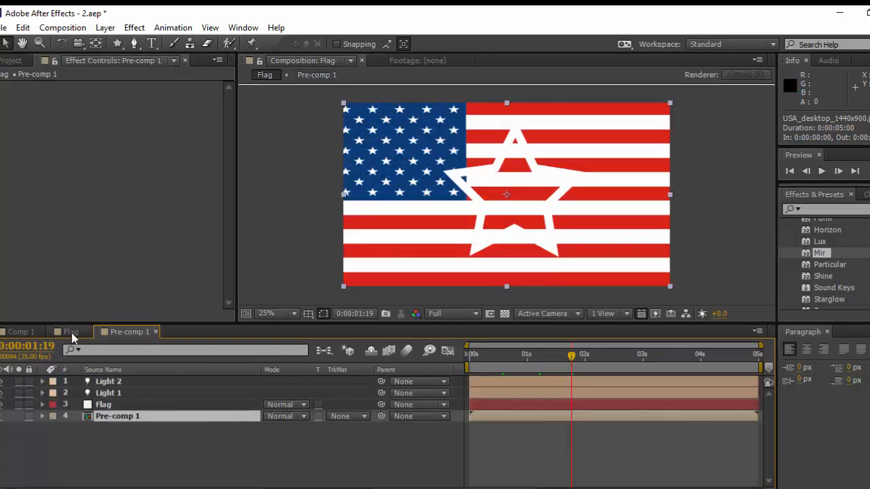
left_click(70, 332)
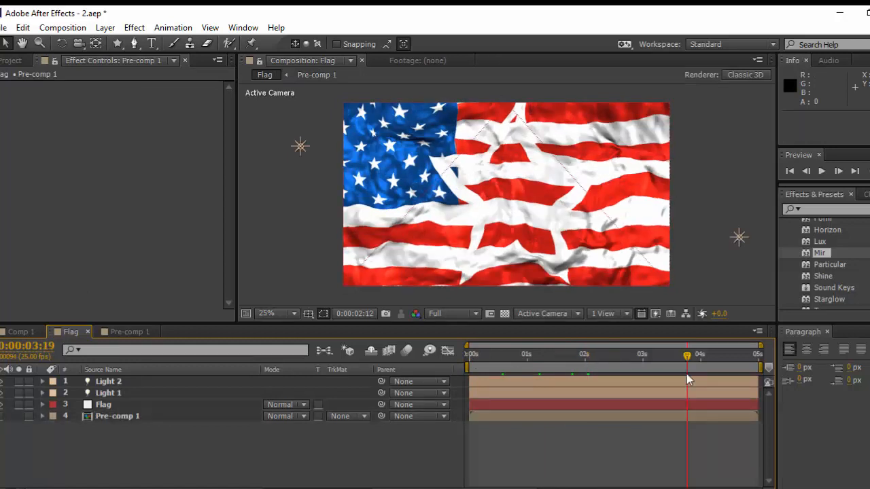
left_click(551, 354)
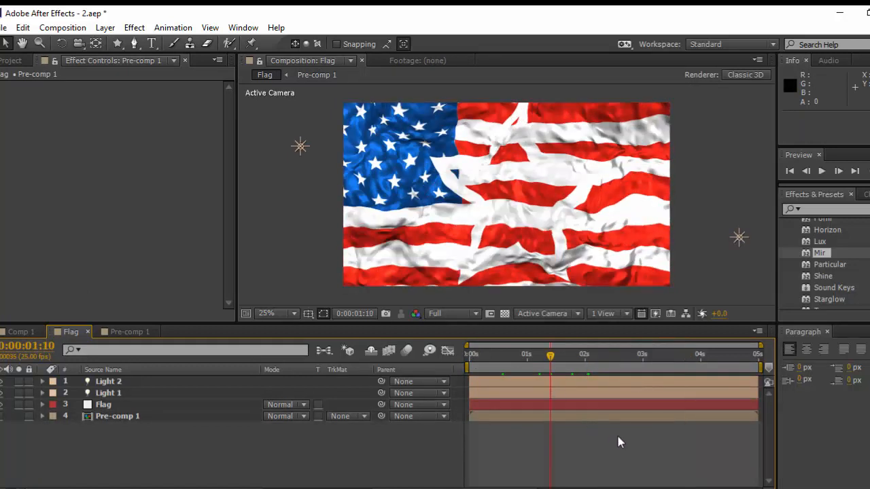